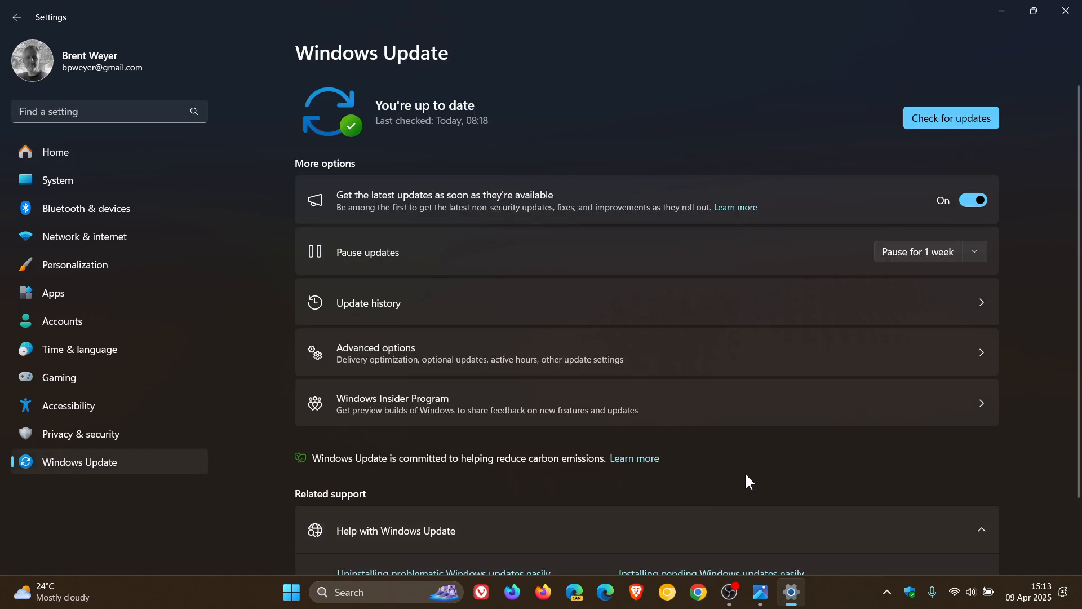
pyautogui.moveTo(629, 58)
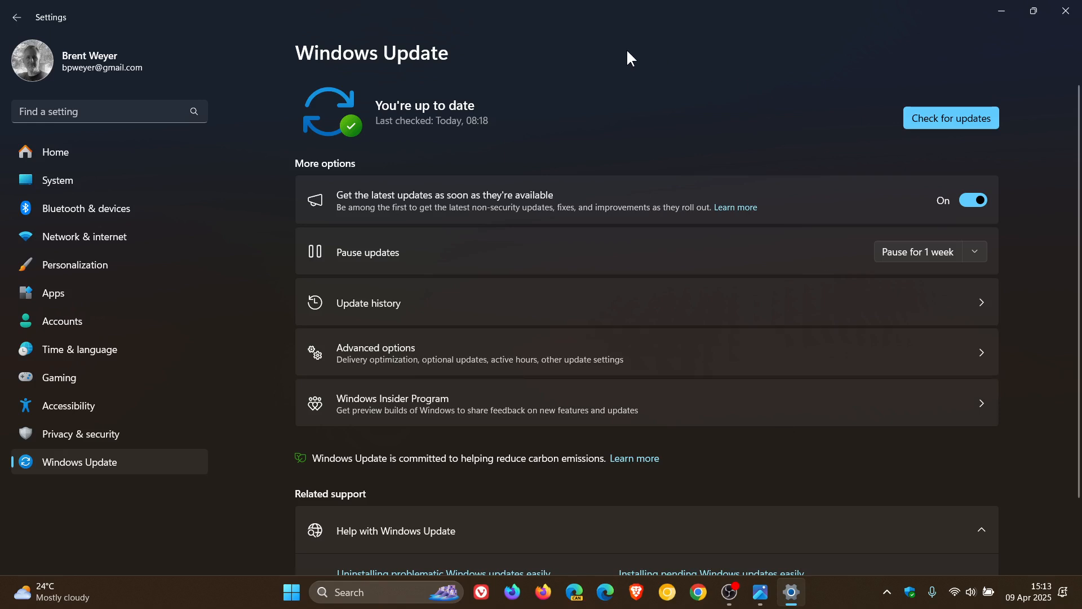
pyautogui.moveTo(696, 88)
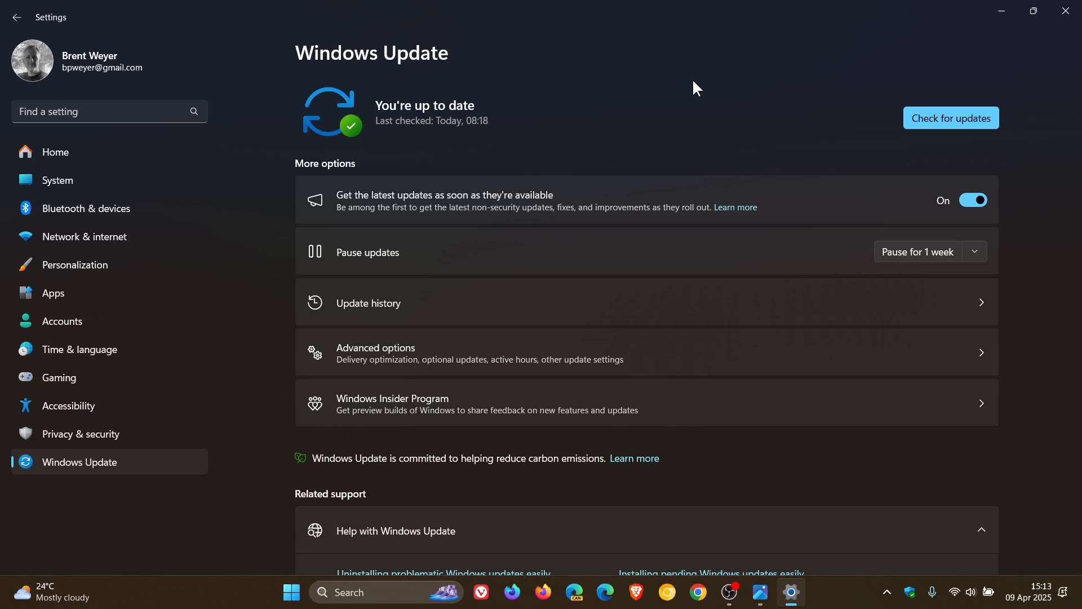
pyautogui.moveTo(667, 132)
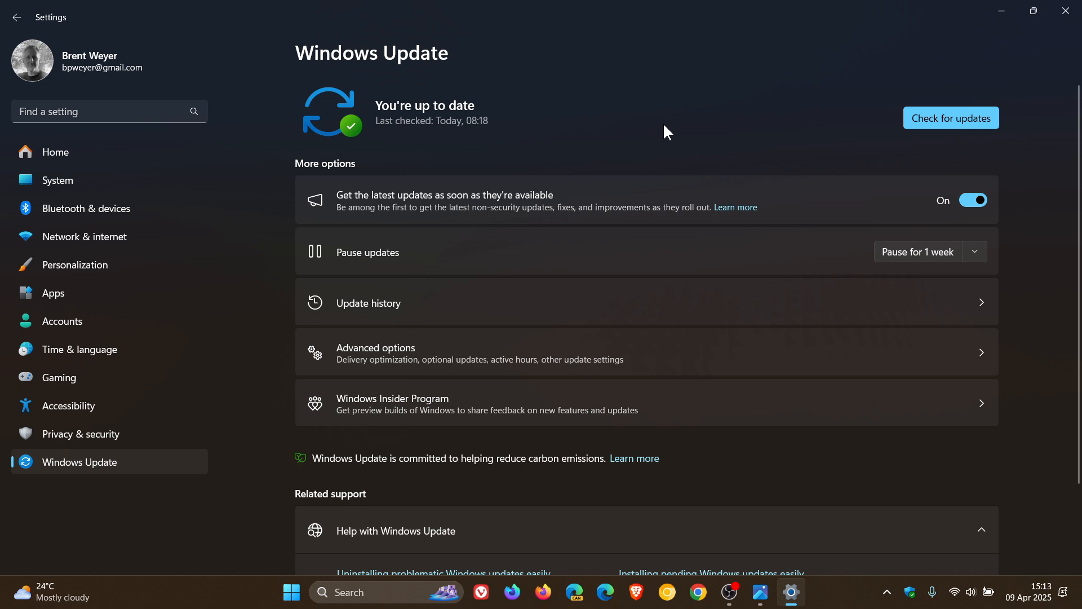
pyautogui.moveTo(619, 289)
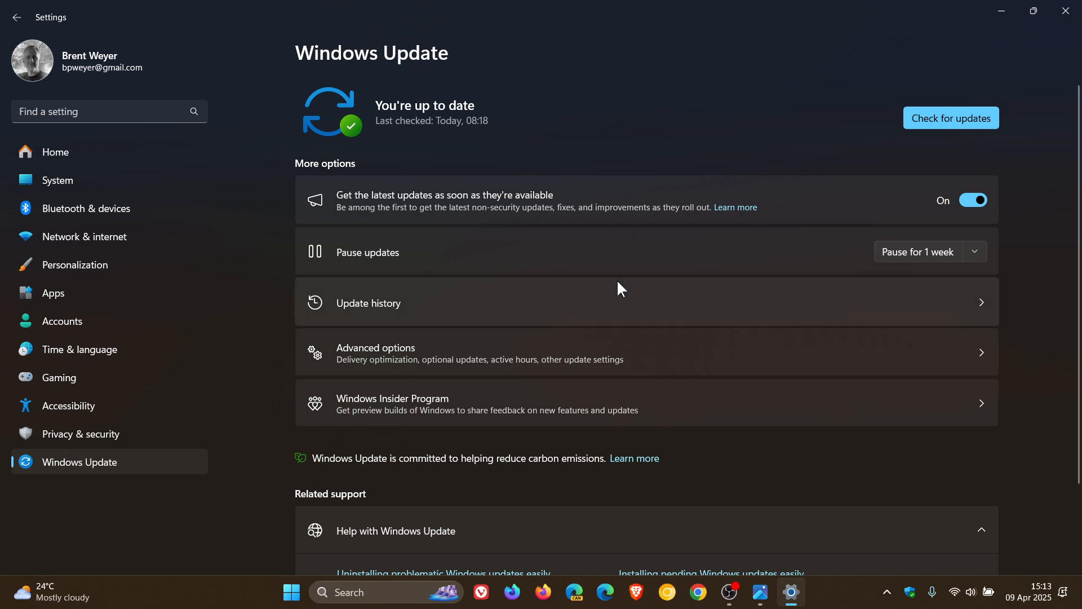
# Show the installed update history listing the 49 quality updates
pyautogui.click(368, 302)
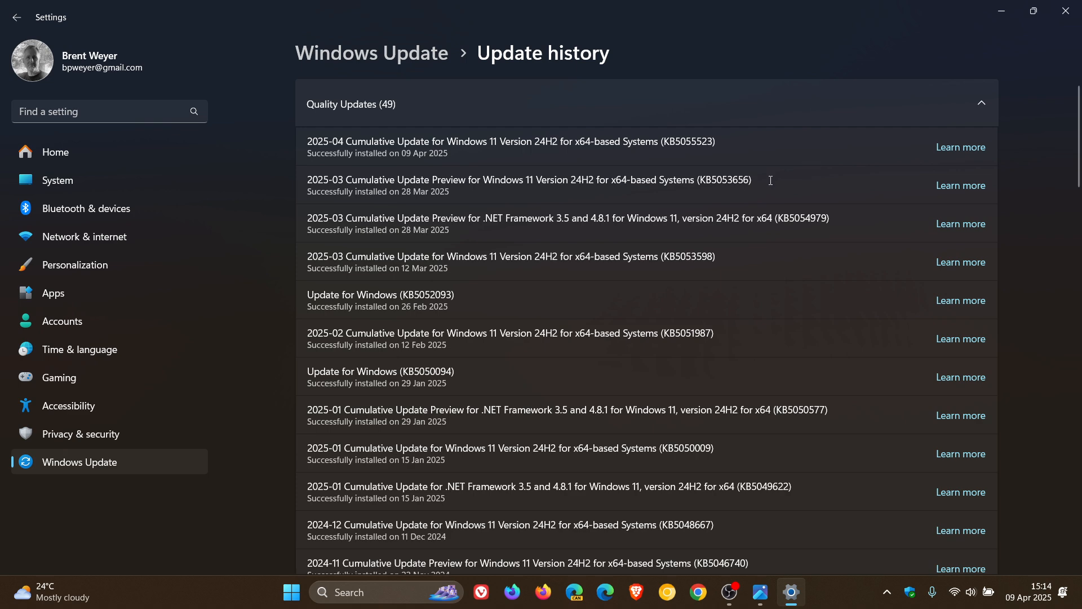
pyautogui.moveTo(754, 176)
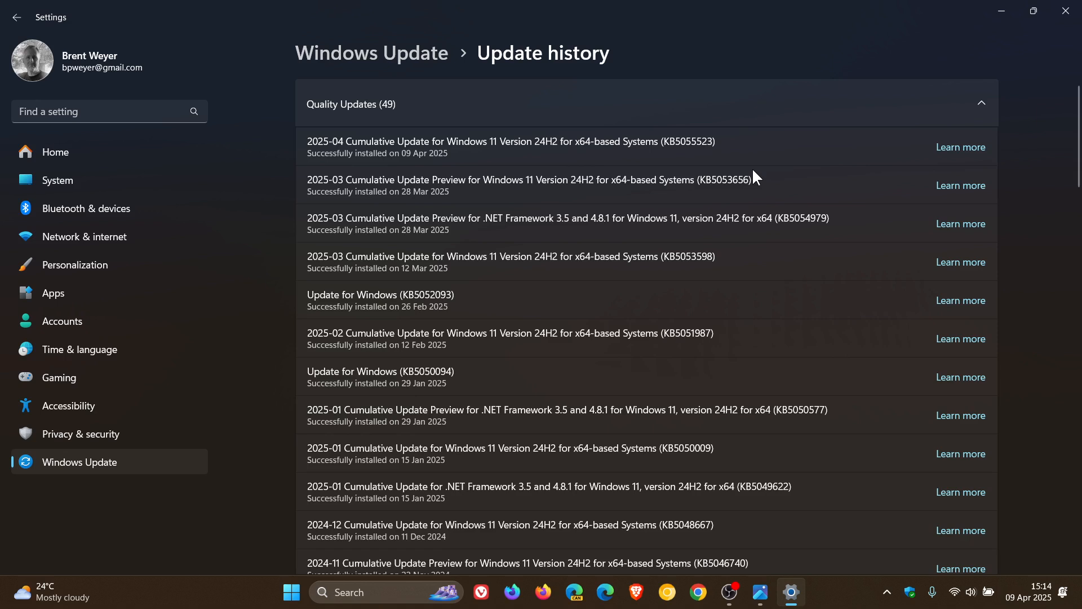
pyautogui.moveTo(769, 178)
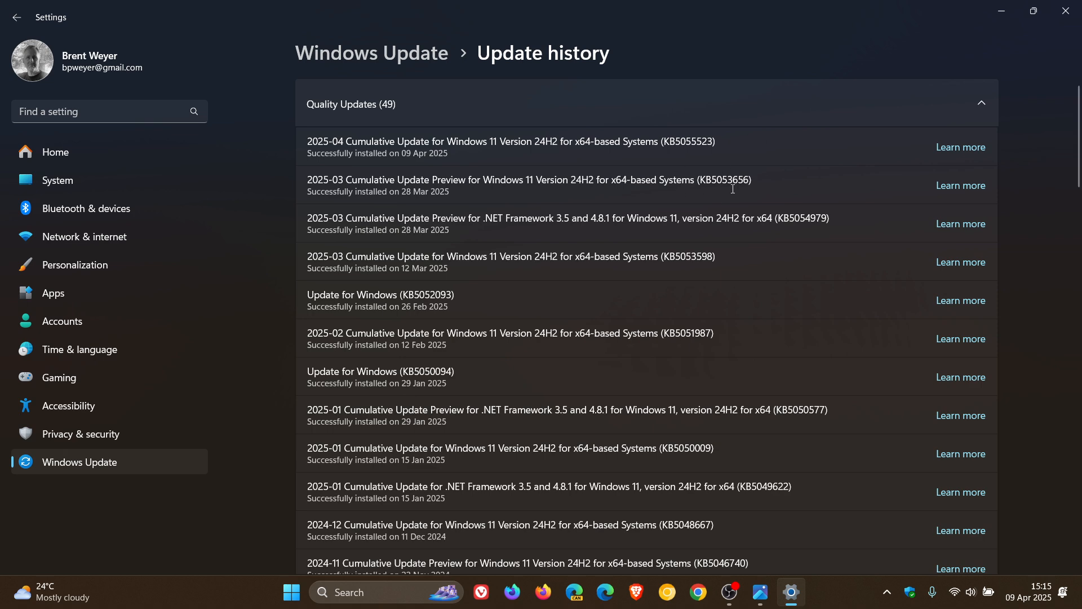
pyautogui.moveTo(740, 192)
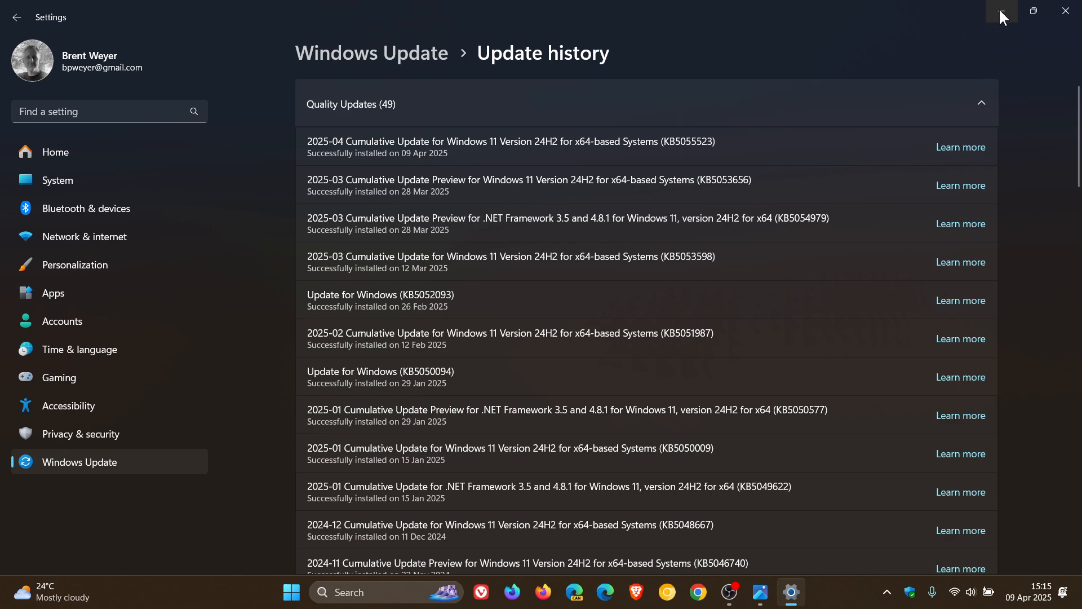
# Minimize Settings to the desktop, then show and dismiss the Start menu
pyautogui.click(1001, 12)
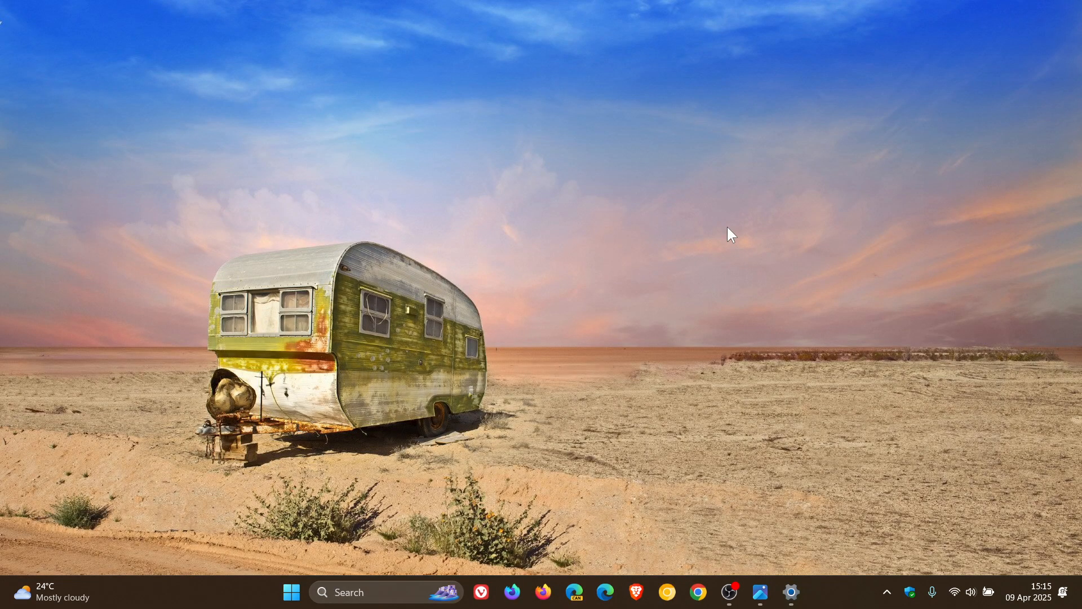
pyautogui.click(377, 592)
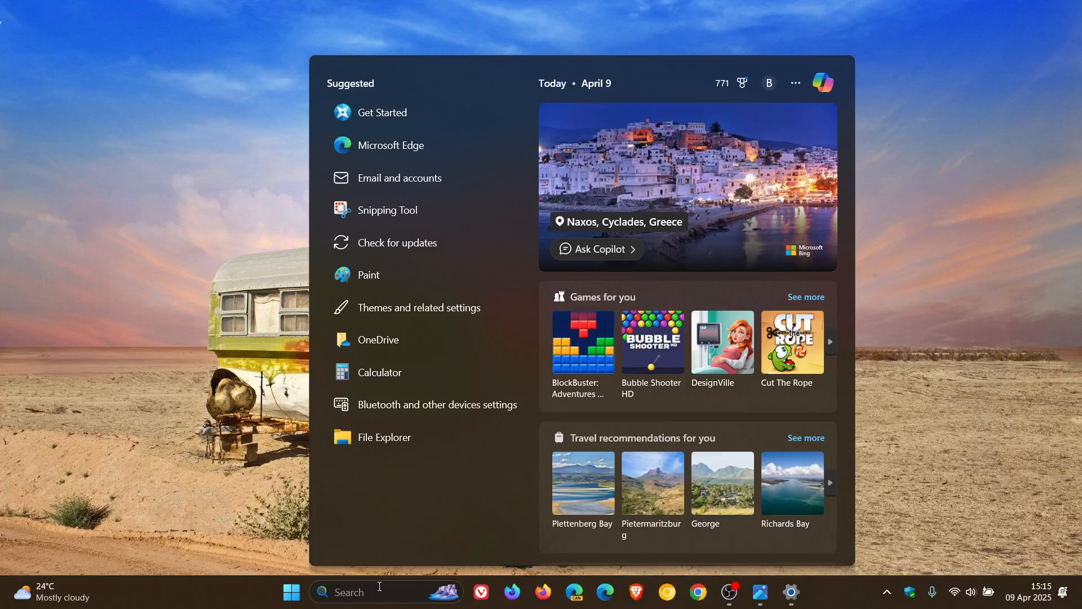
pyautogui.click(290, 592)
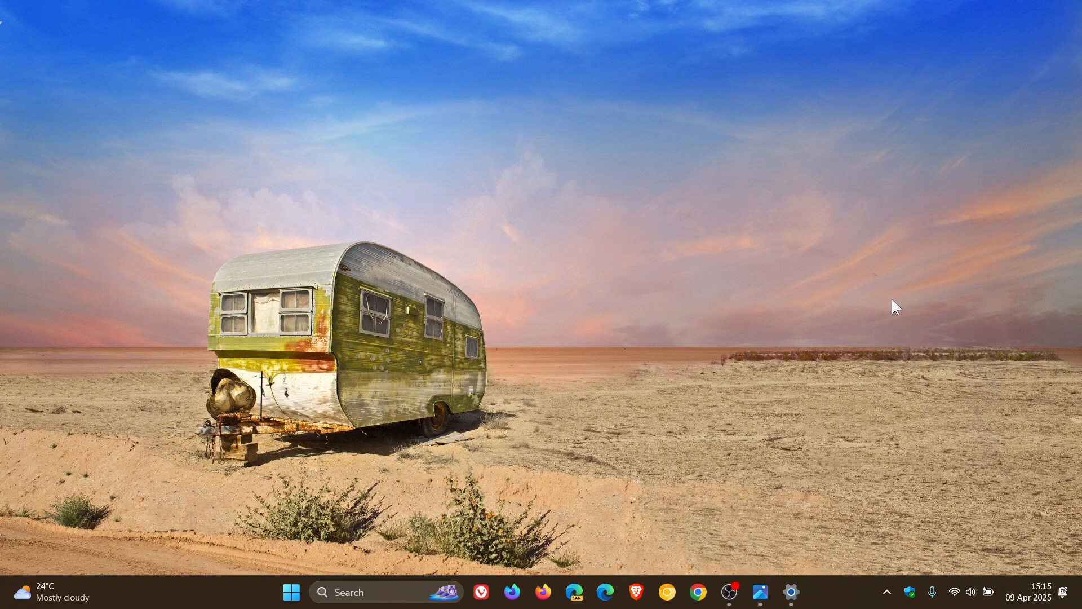
pyautogui.moveTo(775, 511)
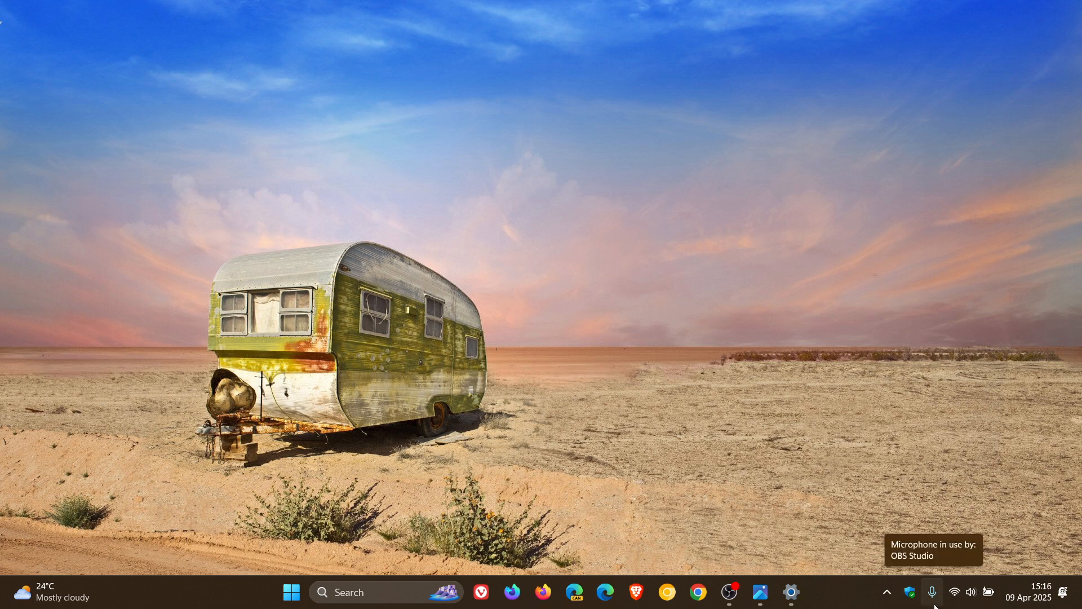
pyautogui.moveTo(779, 346)
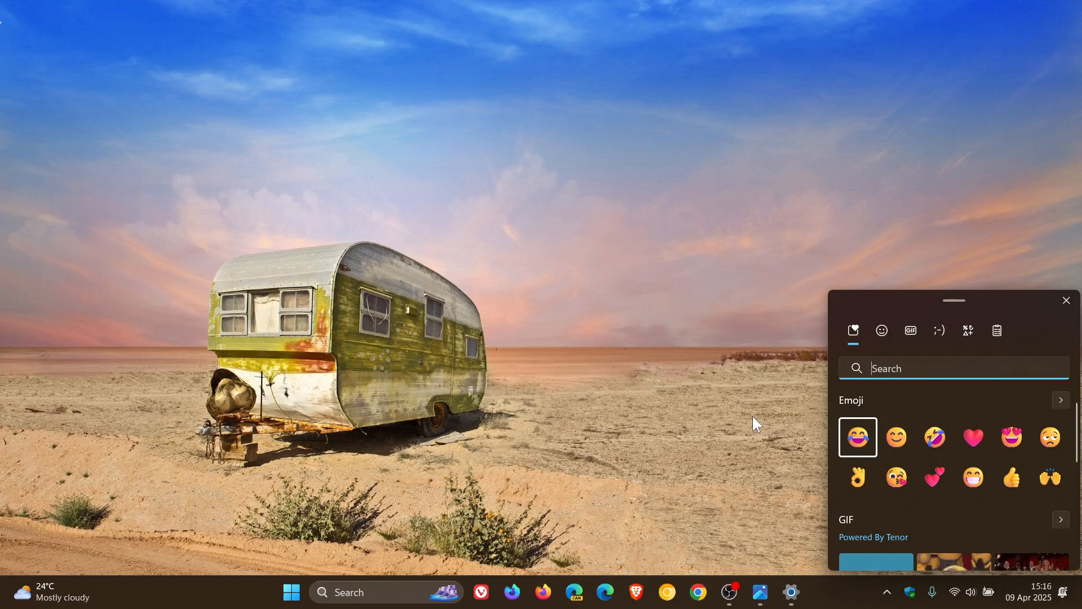
# Dismiss the emoji panel, leaving only the desktop wallpaper visible
pyautogui.click(1065, 300)
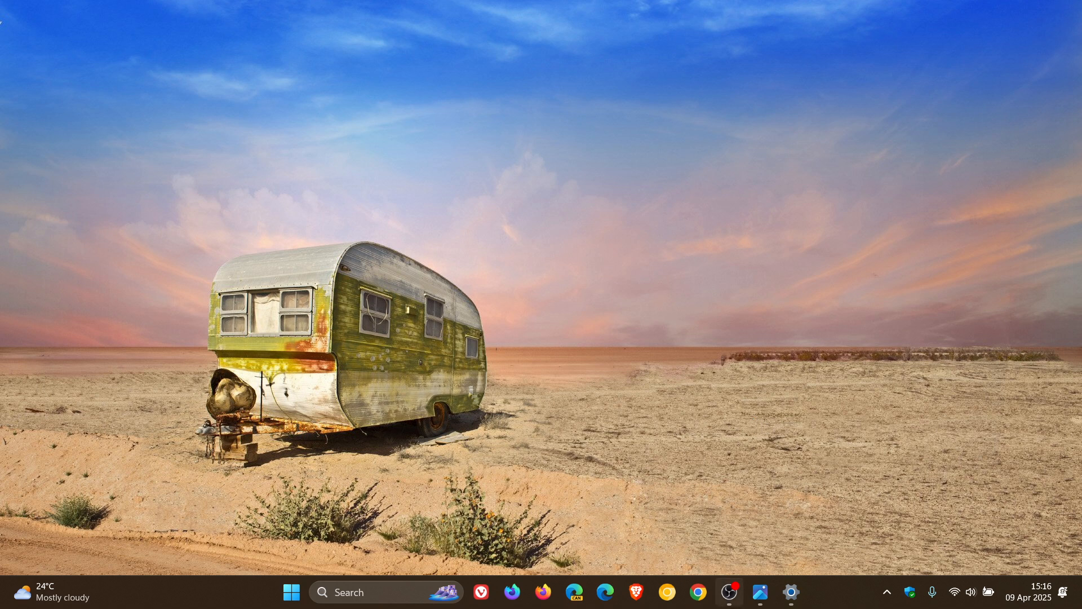
pyautogui.moveTo(905, 367)
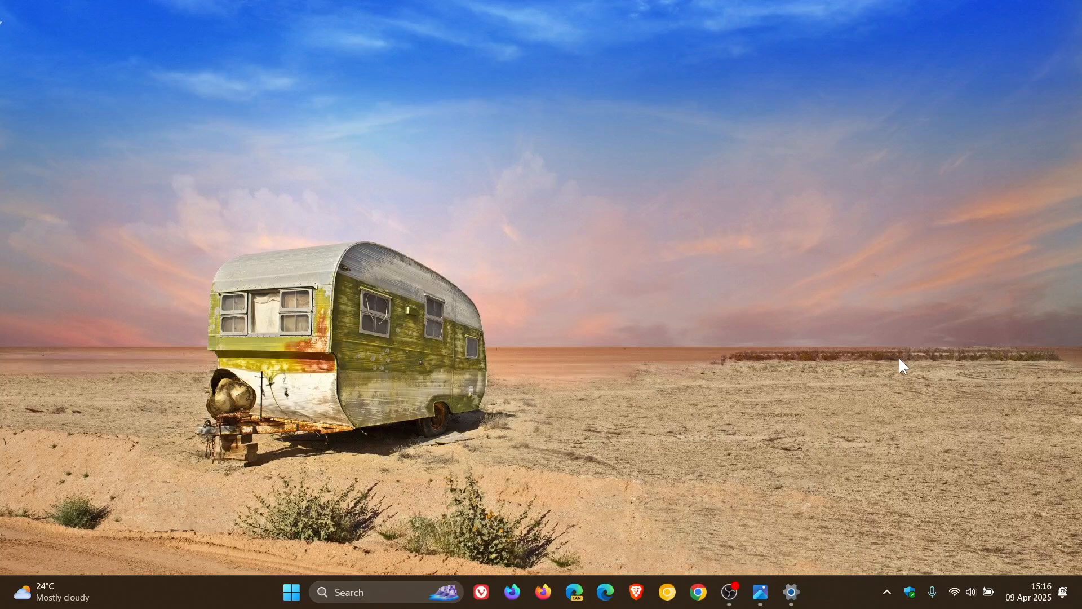
pyautogui.rightClick(238, 598)
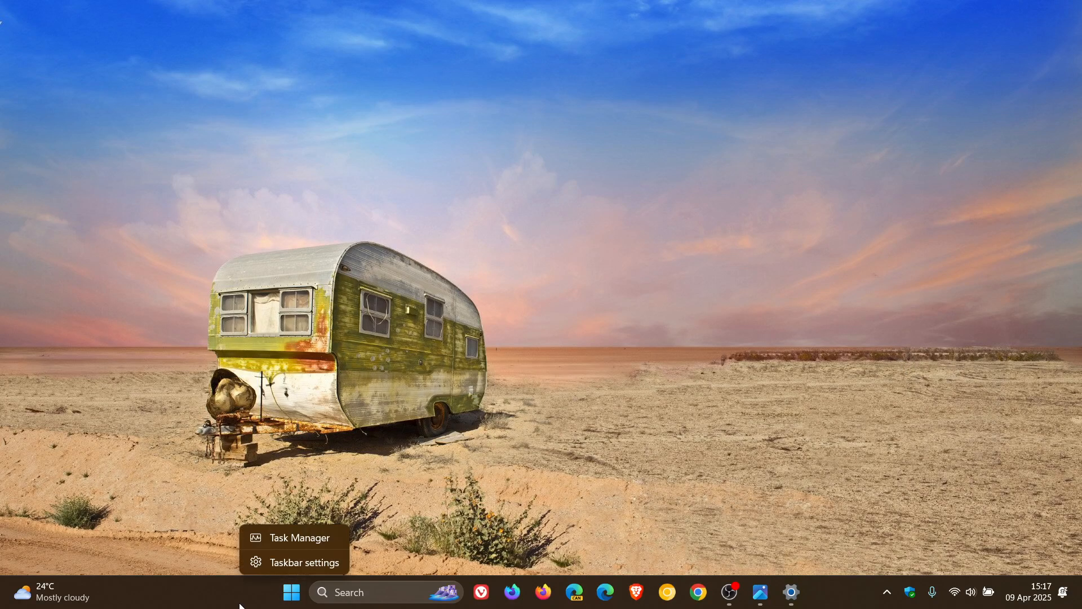
pyautogui.click(296, 537)
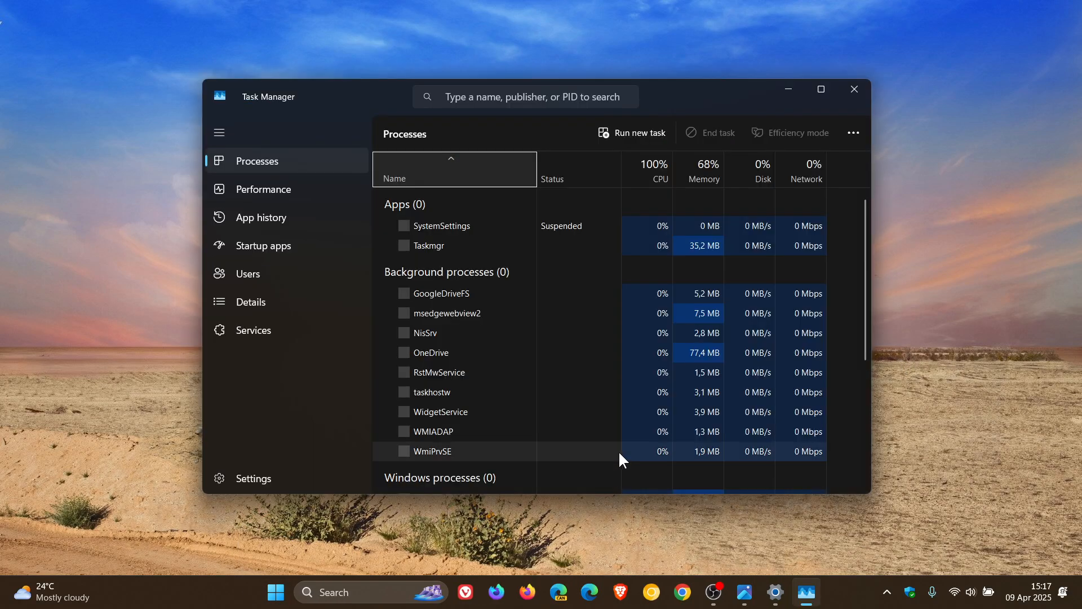
pyautogui.click(264, 189)
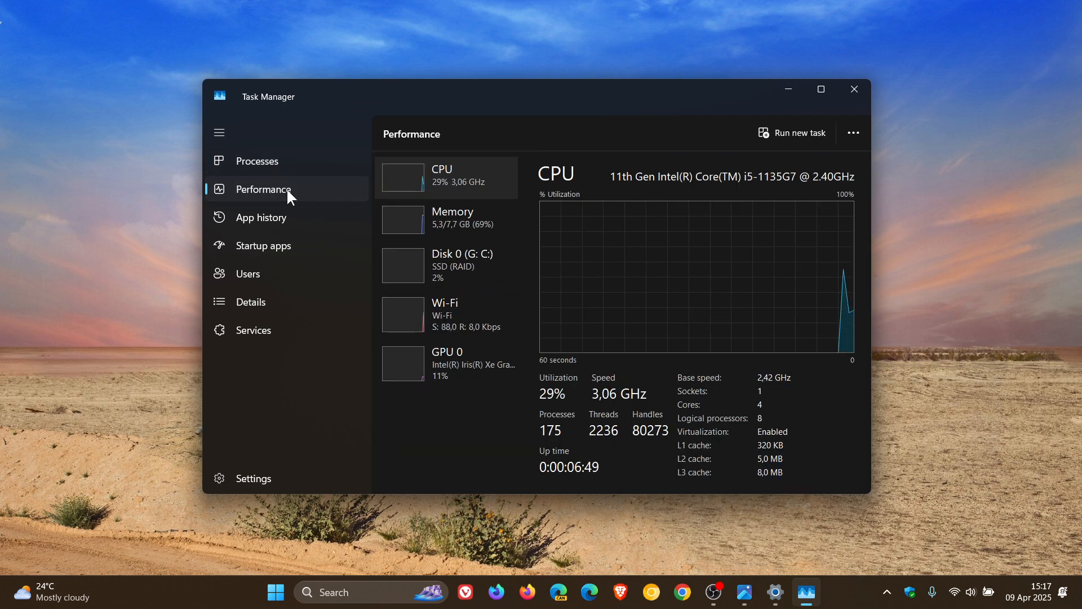
pyautogui.moveTo(654, 309)
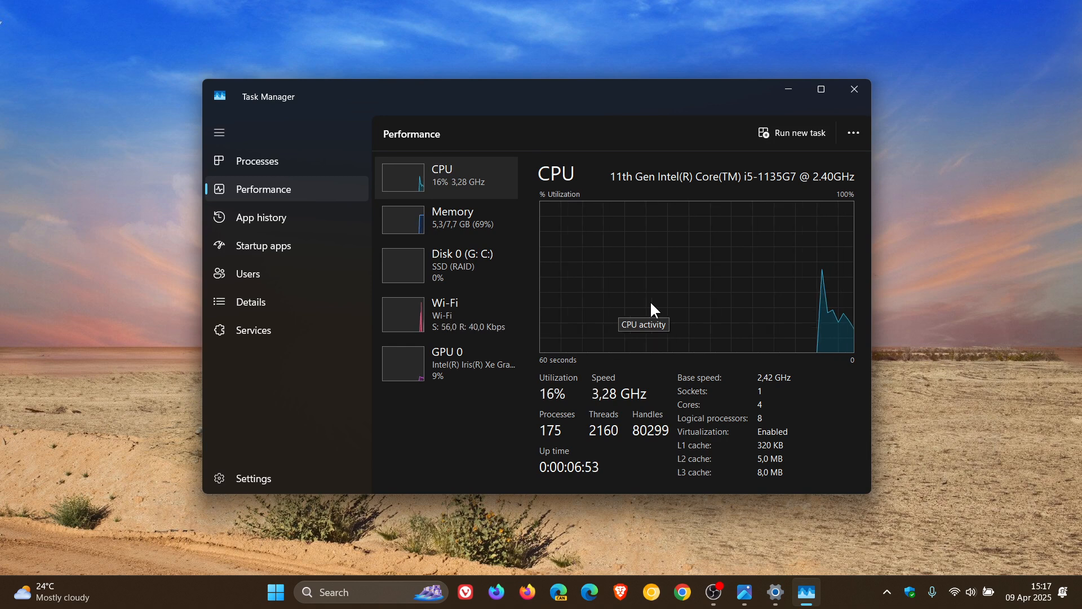
pyautogui.moveTo(697, 297)
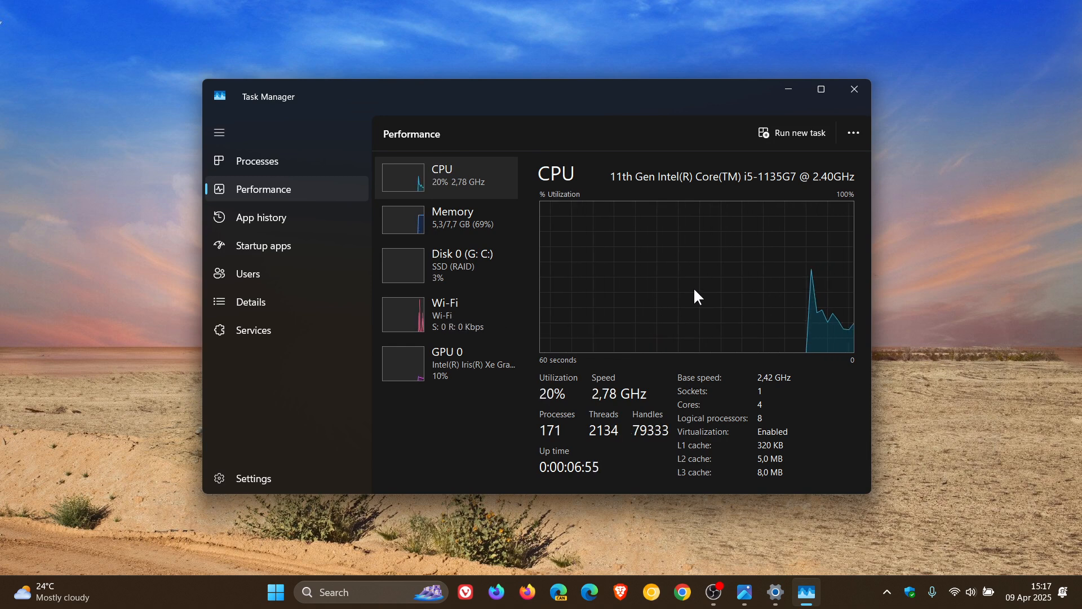
pyautogui.click(853, 89)
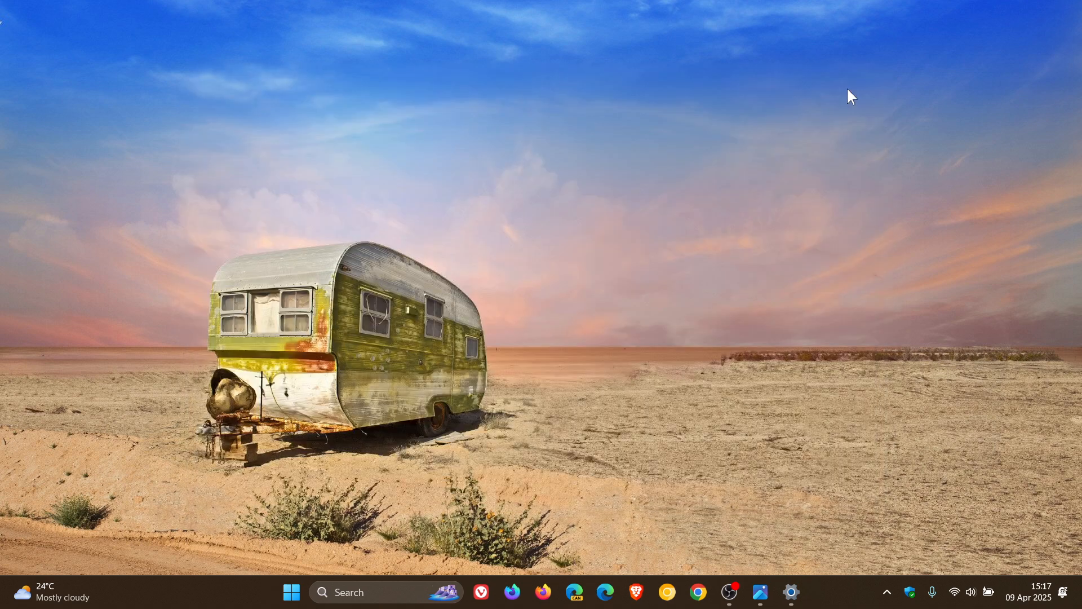
pyautogui.moveTo(765, 211)
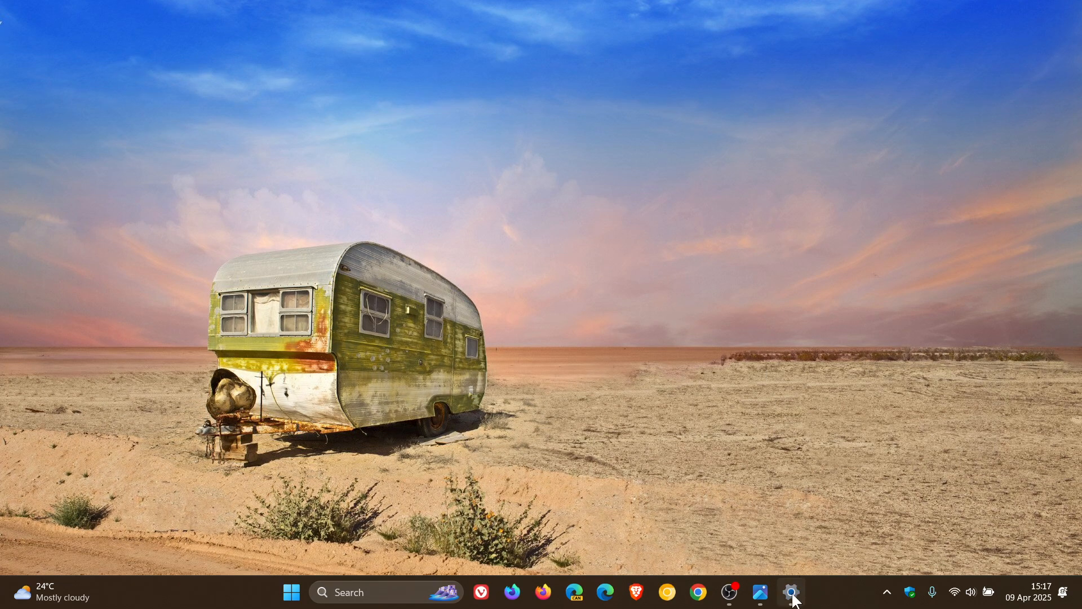
# Restore Settings and scroll through the Privacy & security Location page
pyautogui.click(791, 592)
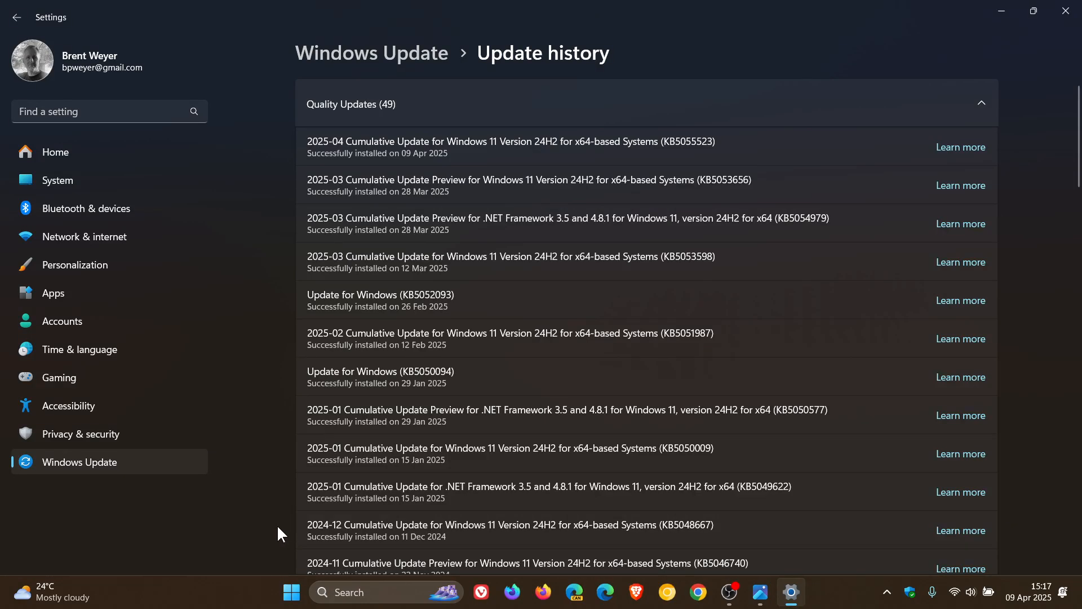
pyautogui.click(80, 433)
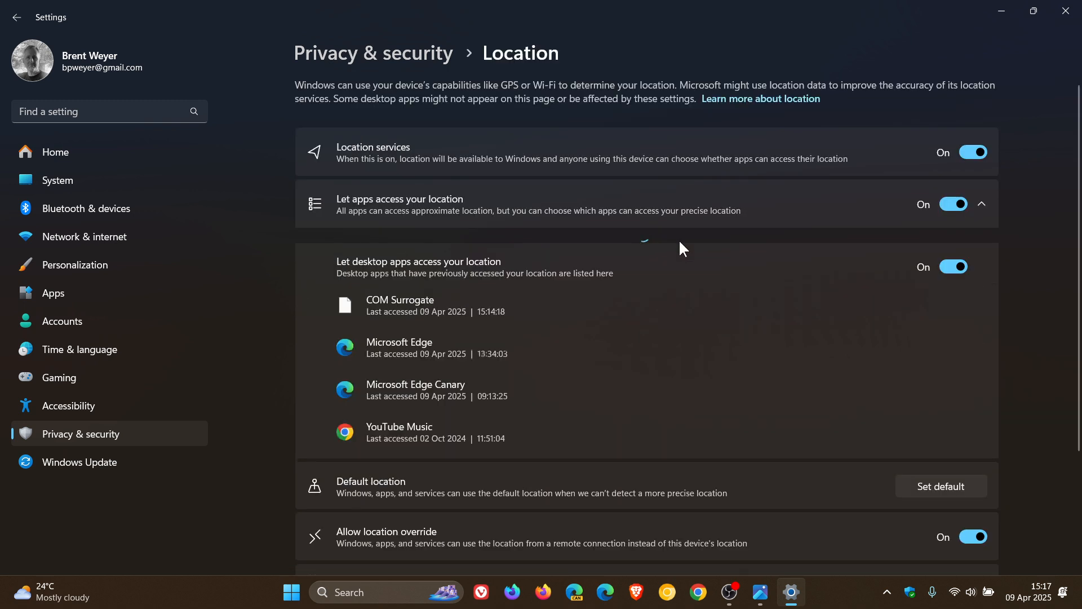
pyautogui.scroll(-3)
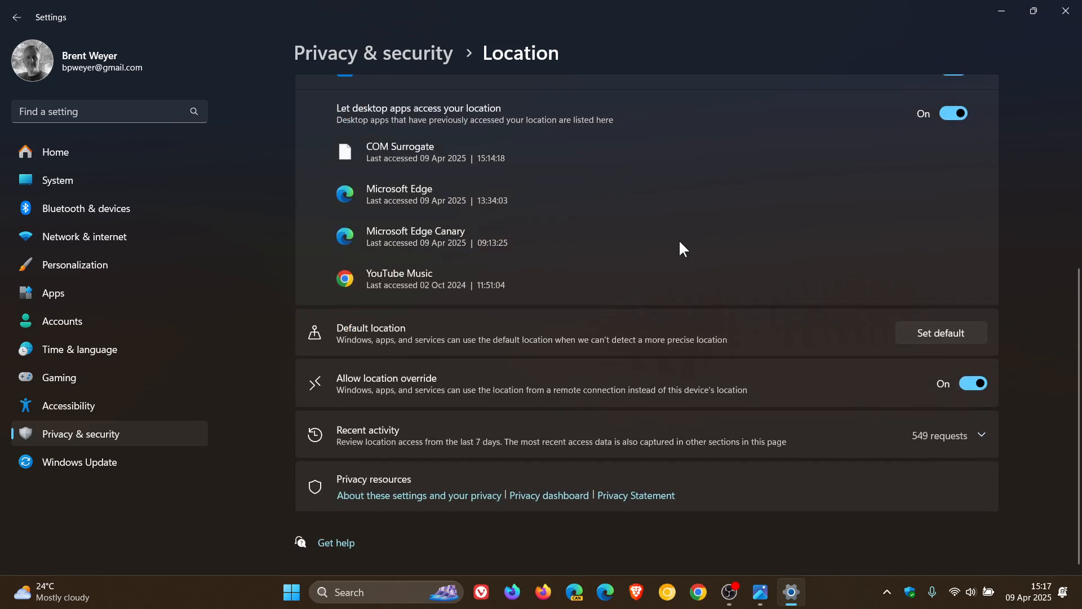
pyautogui.moveTo(302, 387)
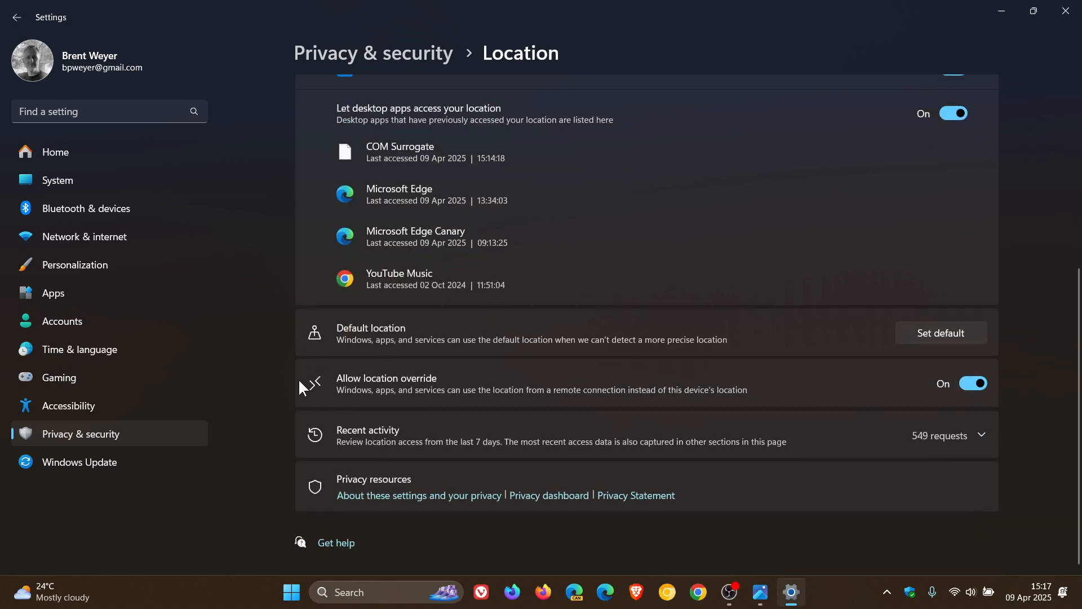
pyautogui.moveTo(308, 389)
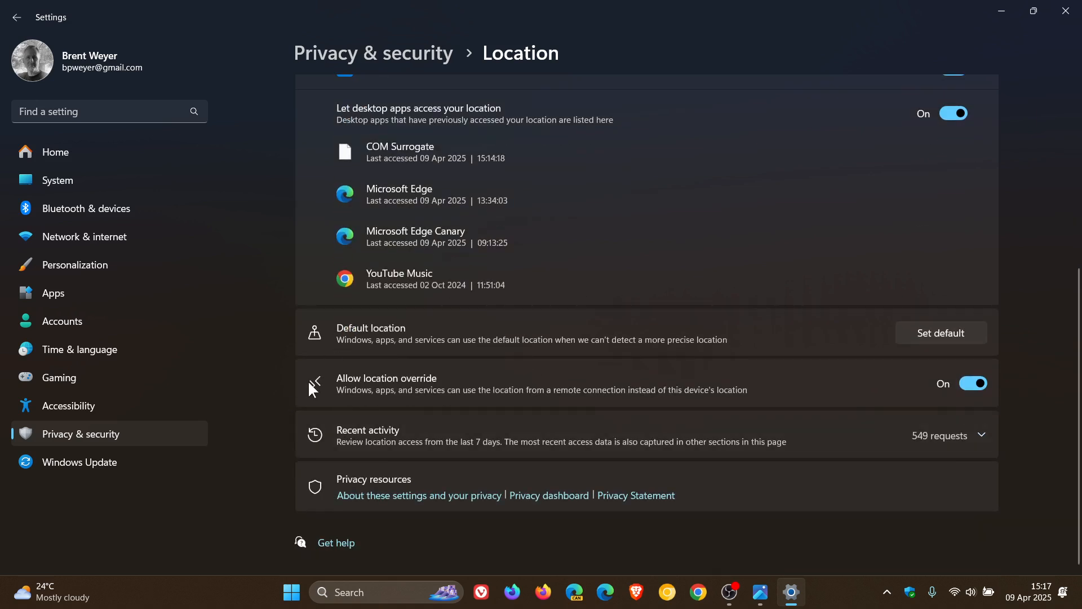
pyautogui.moveTo(442, 404)
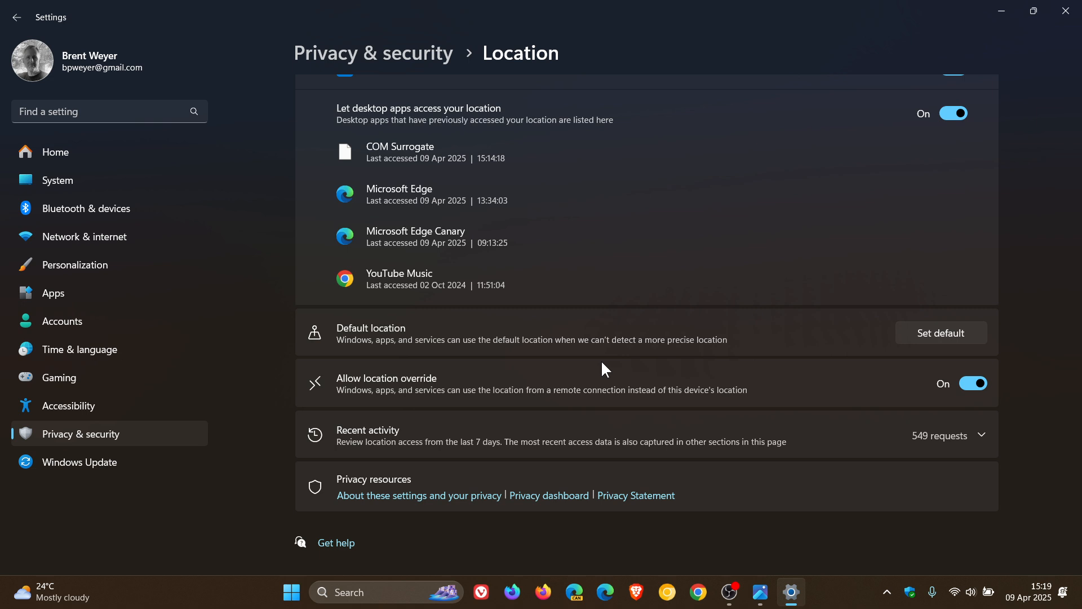
pyautogui.moveTo(951, 61)
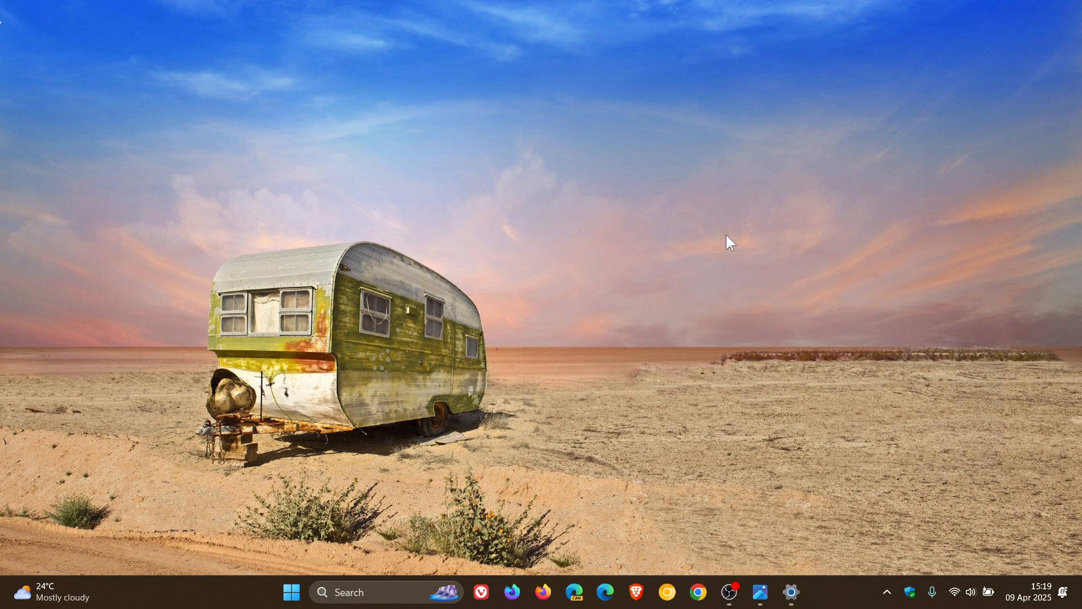
pyautogui.moveTo(790, 591)
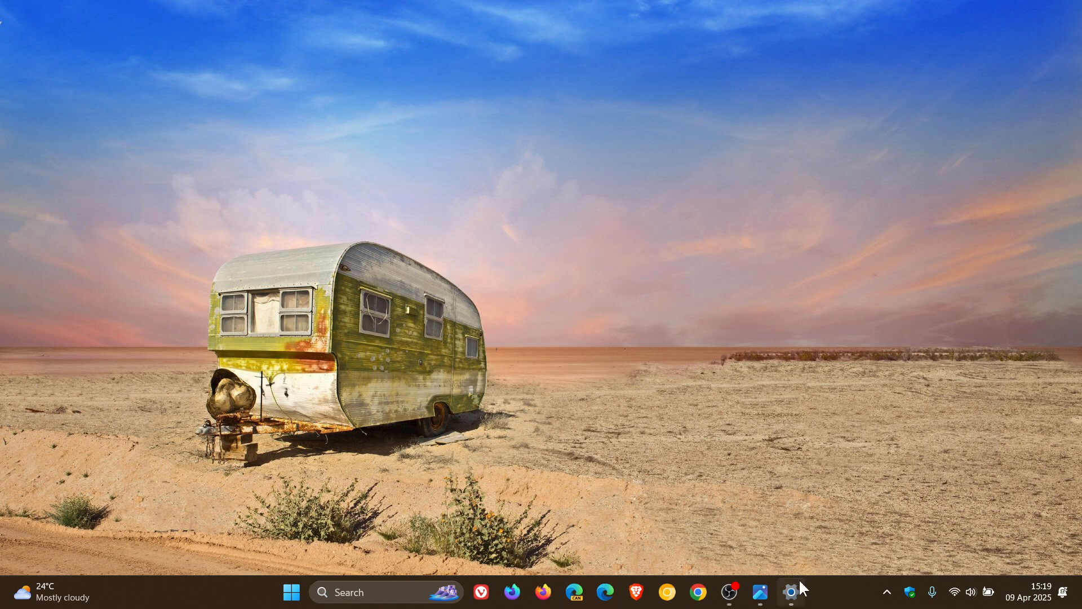
# Restore Settings and scroll the System page down to Troubleshoot, Recovery and About
pyautogui.click(792, 592)
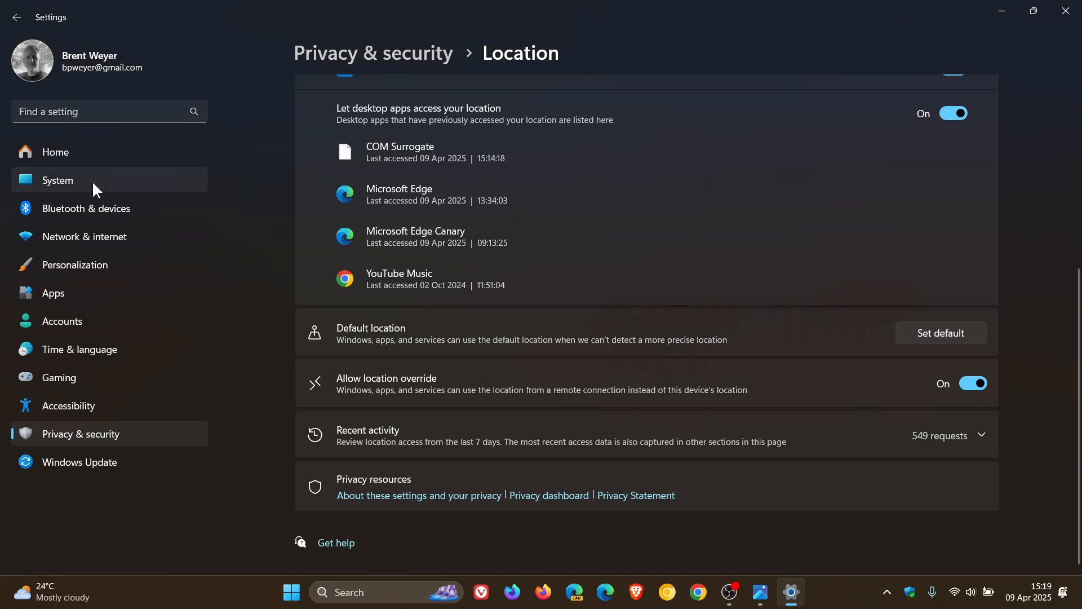
pyautogui.click(57, 180)
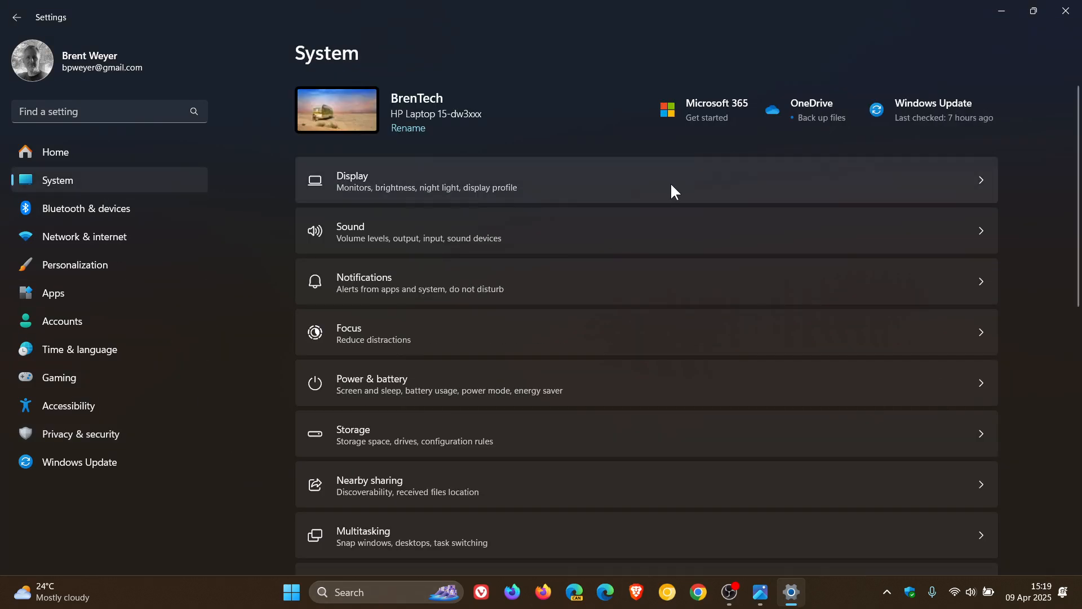
pyautogui.scroll(-3)
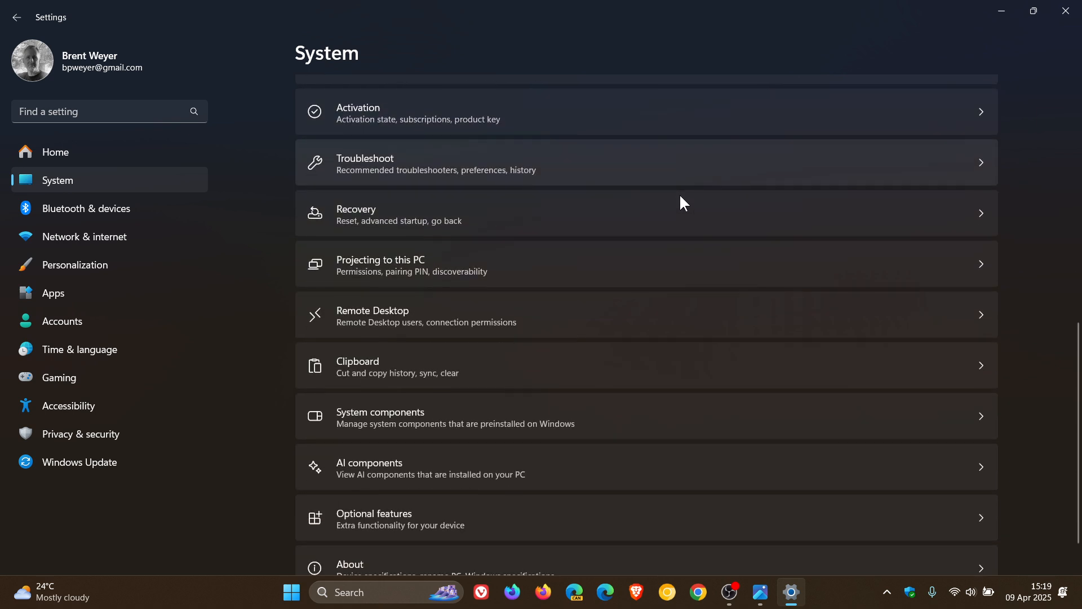
pyautogui.scroll(-3)
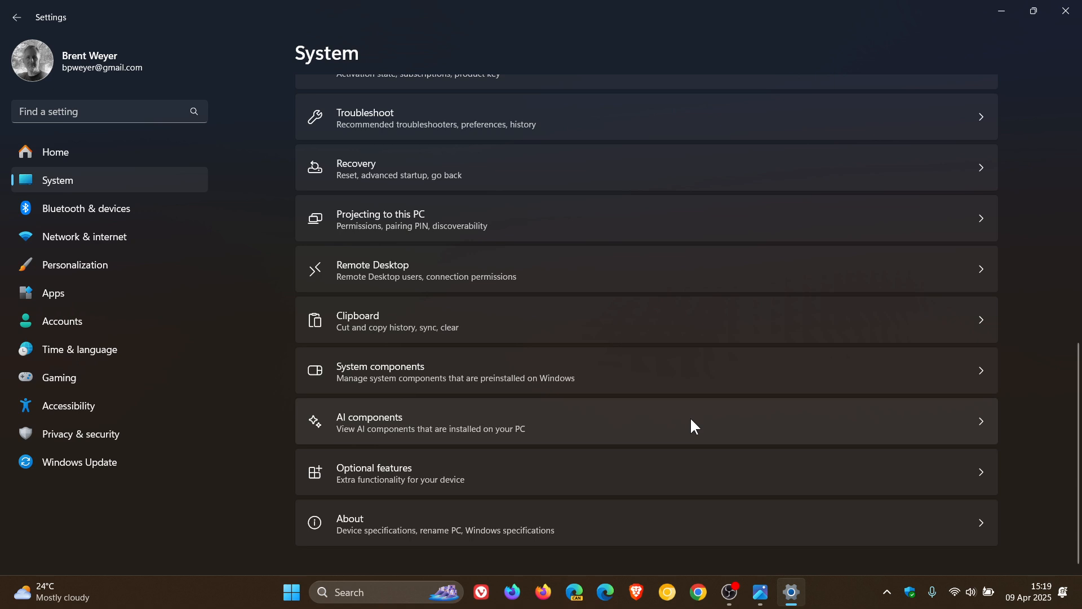
# Show the AI components page reporting no AI components installed
pyautogui.click(431, 421)
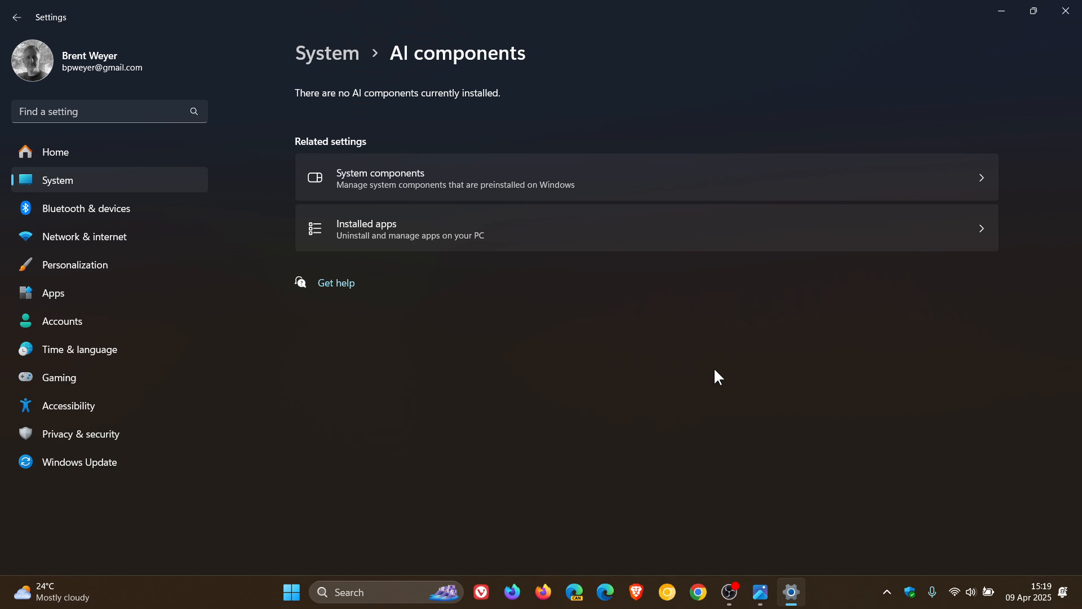
pyautogui.moveTo(649, 462)
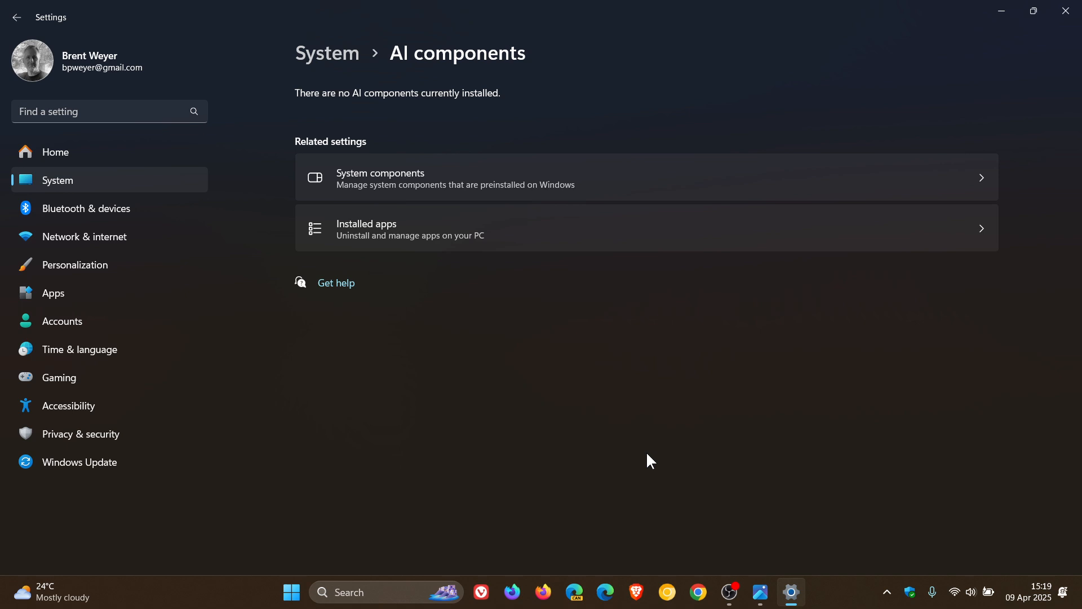
pyautogui.moveTo(519, 455)
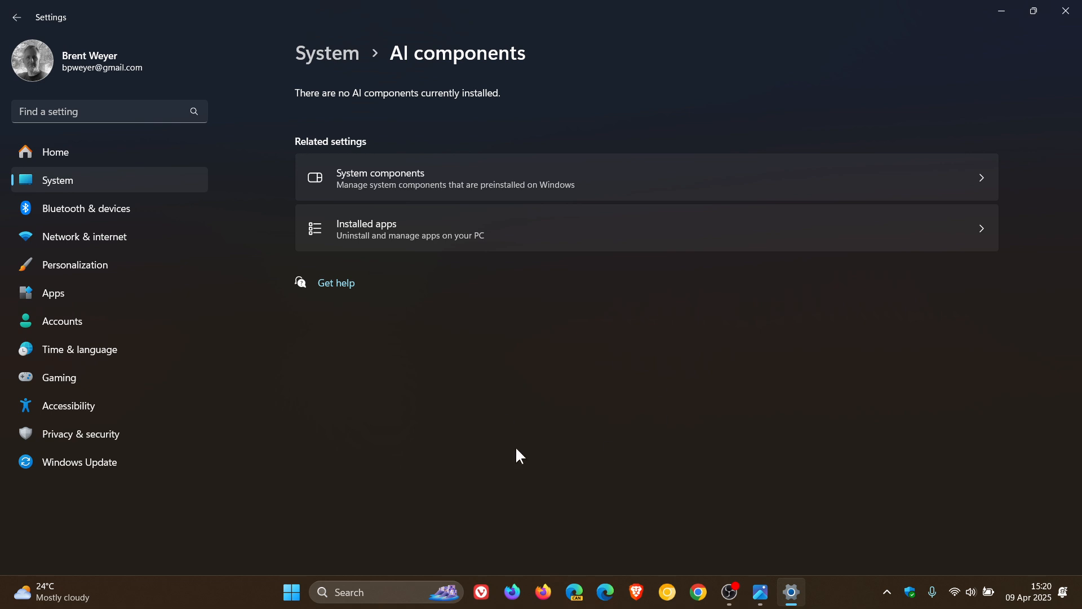
pyautogui.moveTo(748, 351)
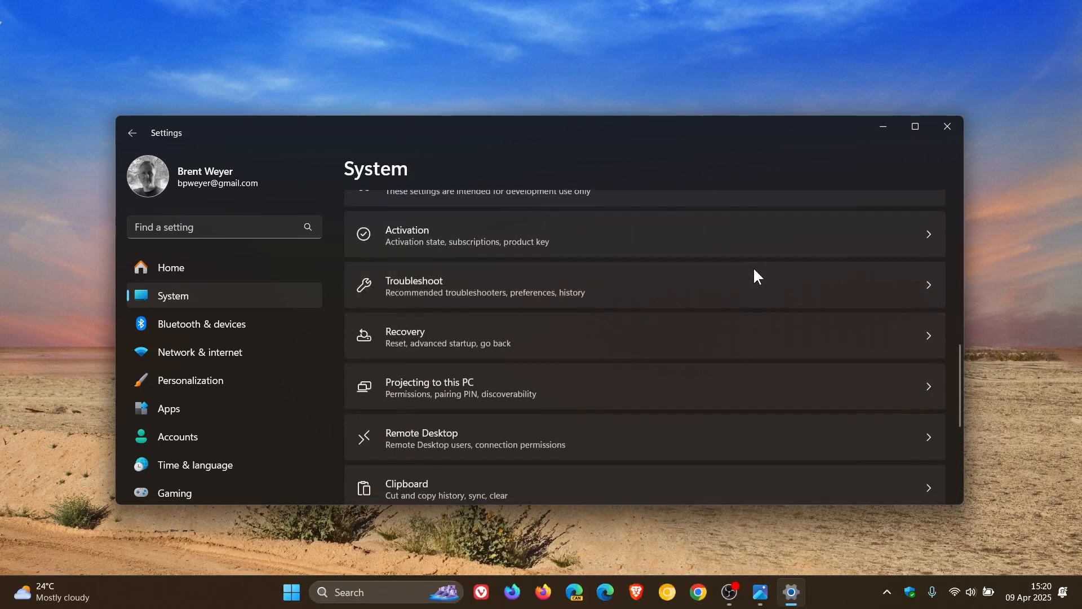
# Scroll to the About device specifications, then close the Settings window
pyautogui.scroll(-3)
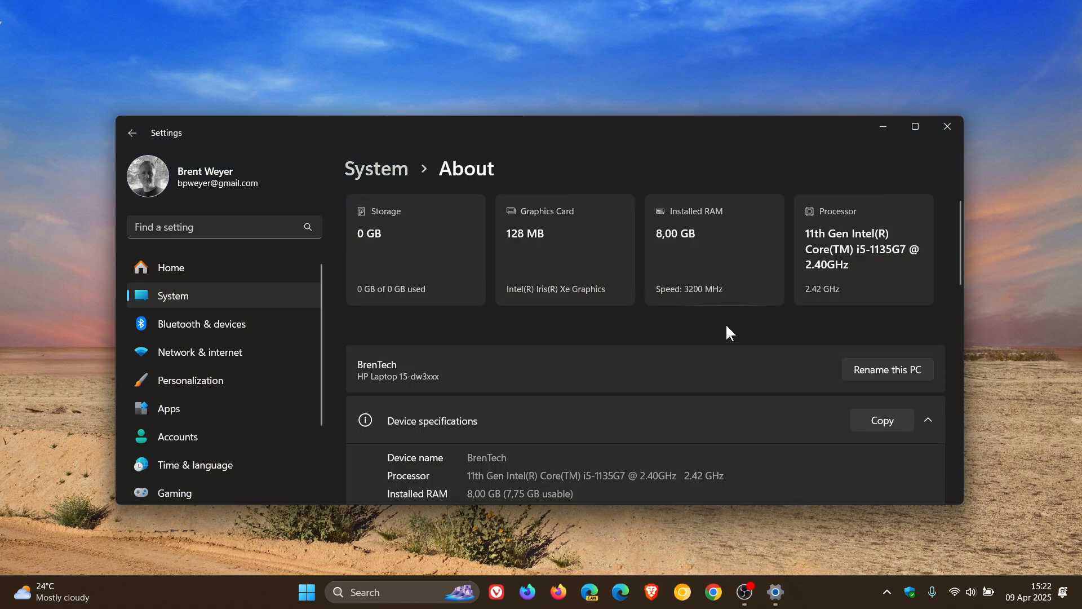
pyautogui.moveTo(766, 336)
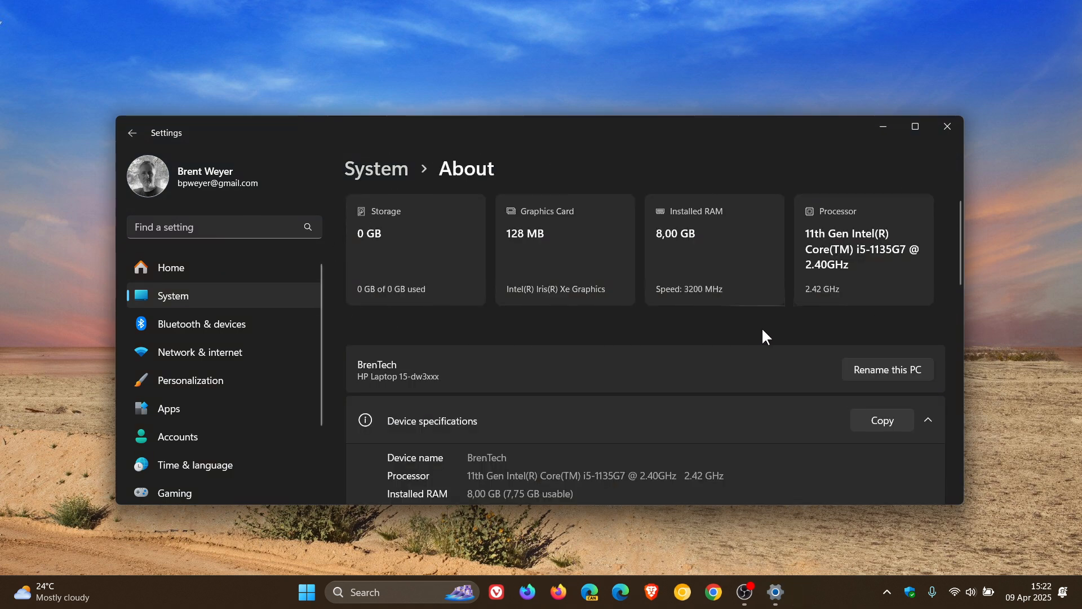
pyautogui.moveTo(784, 337)
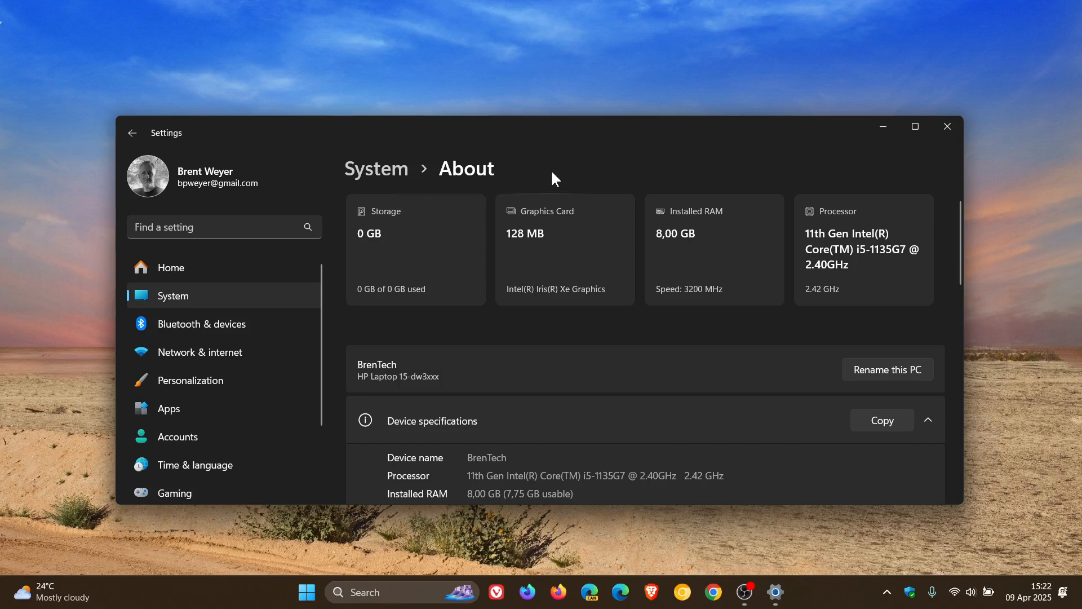
pyautogui.moveTo(877, 250)
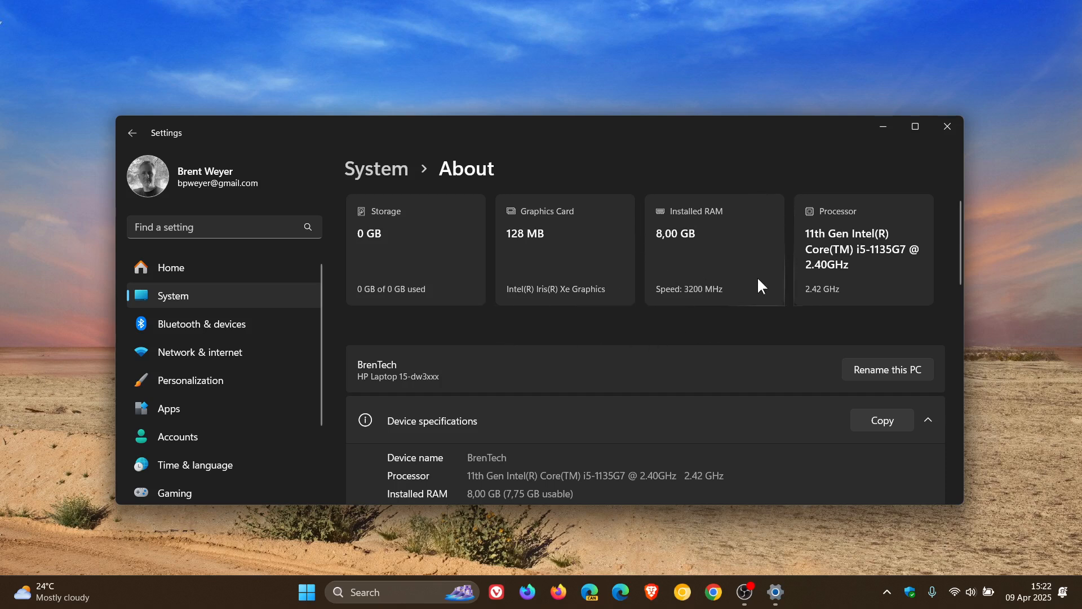
pyautogui.moveTo(711, 317)
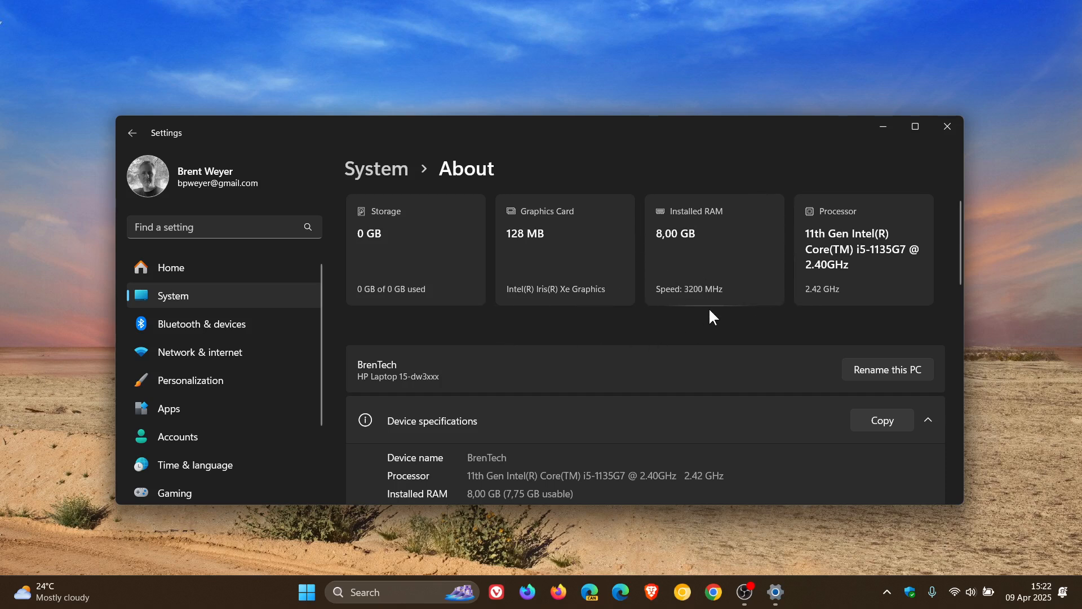
pyautogui.moveTo(884, 248)
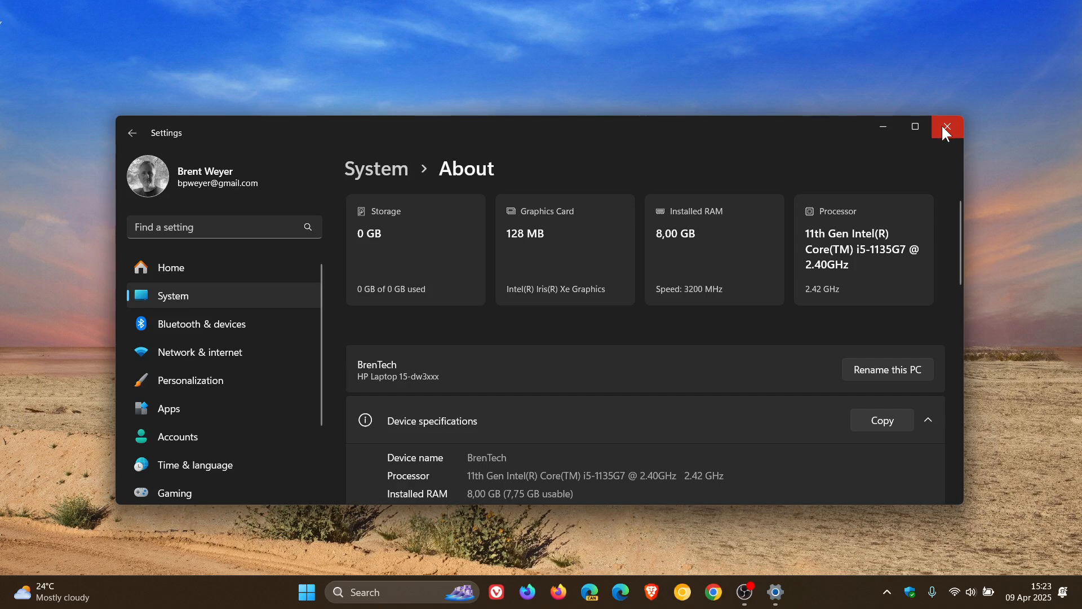
pyautogui.click(945, 127)
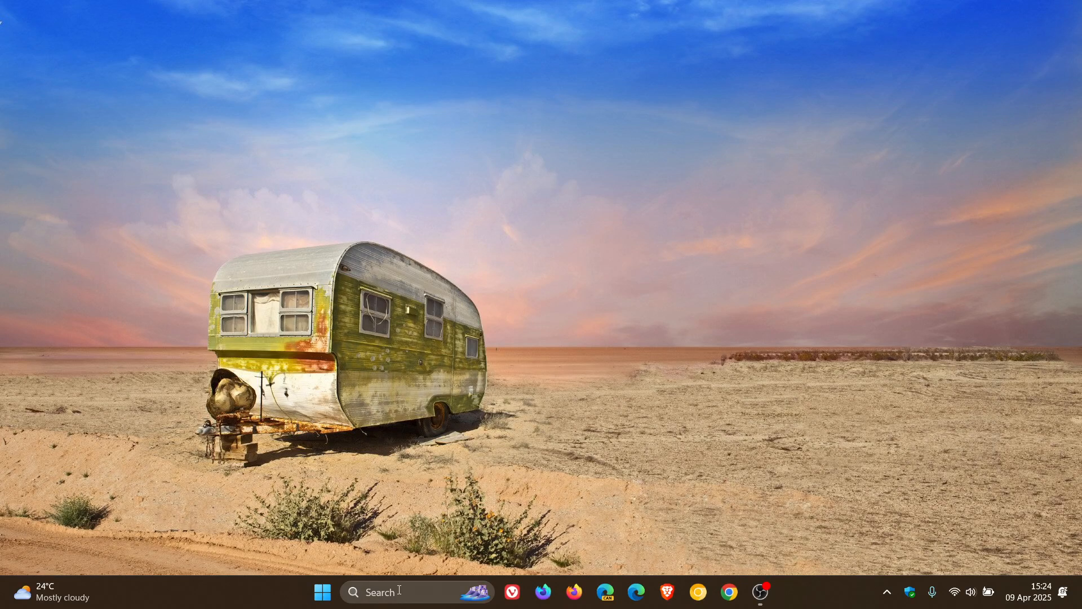
# Start a Windows search from the taskbar for winver.exe
pyautogui.click(322, 591)
pyautogui.write('winver.exe')
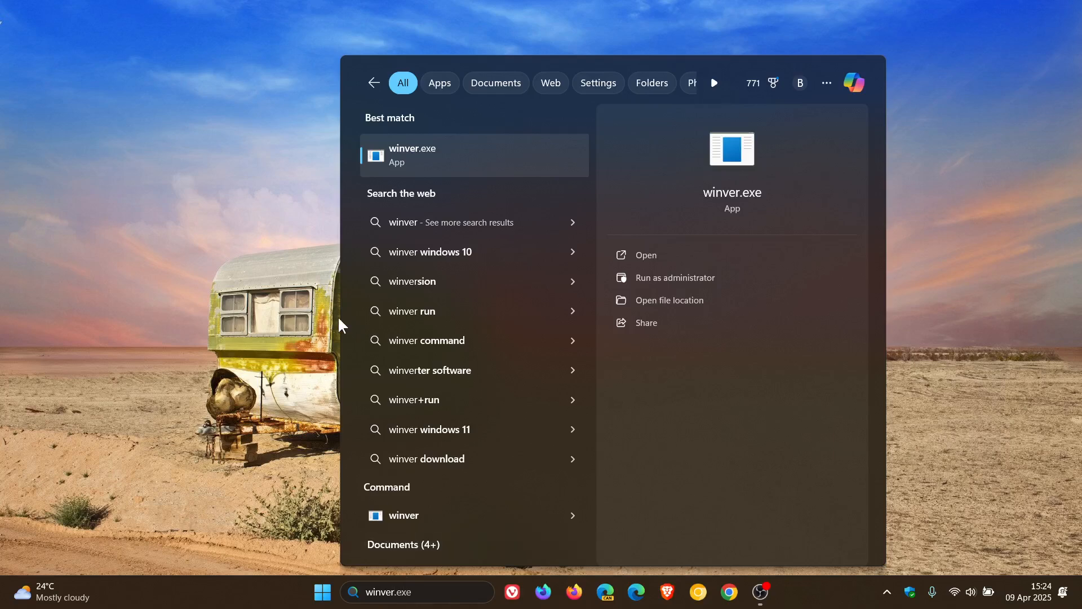
# Launch winver showing Windows 11 24H2 build 26100.3775, then close About Windows
pyautogui.click(413, 154)
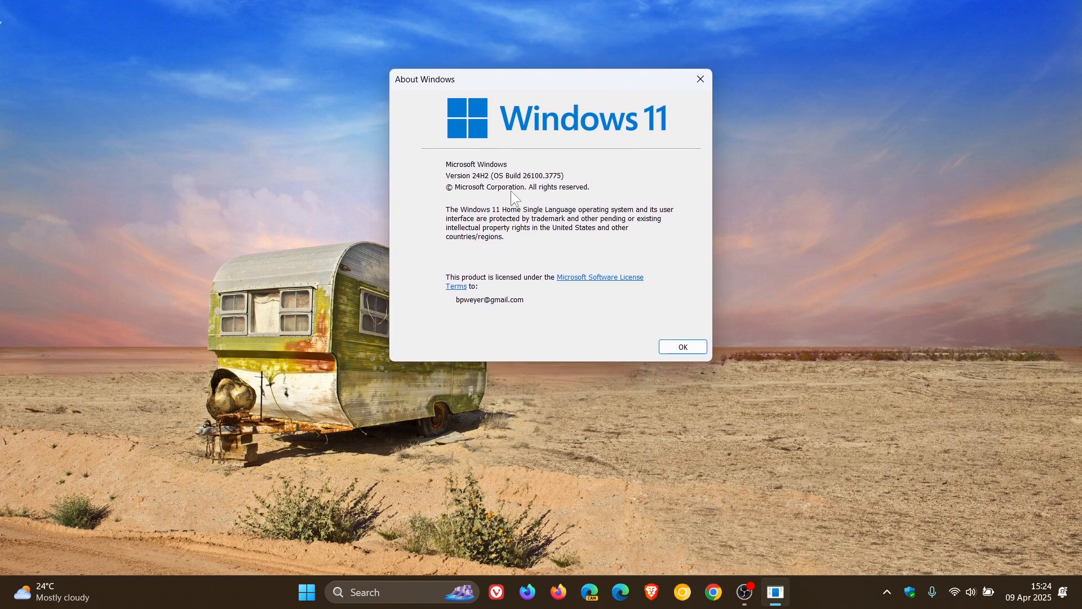
pyautogui.moveTo(531, 192)
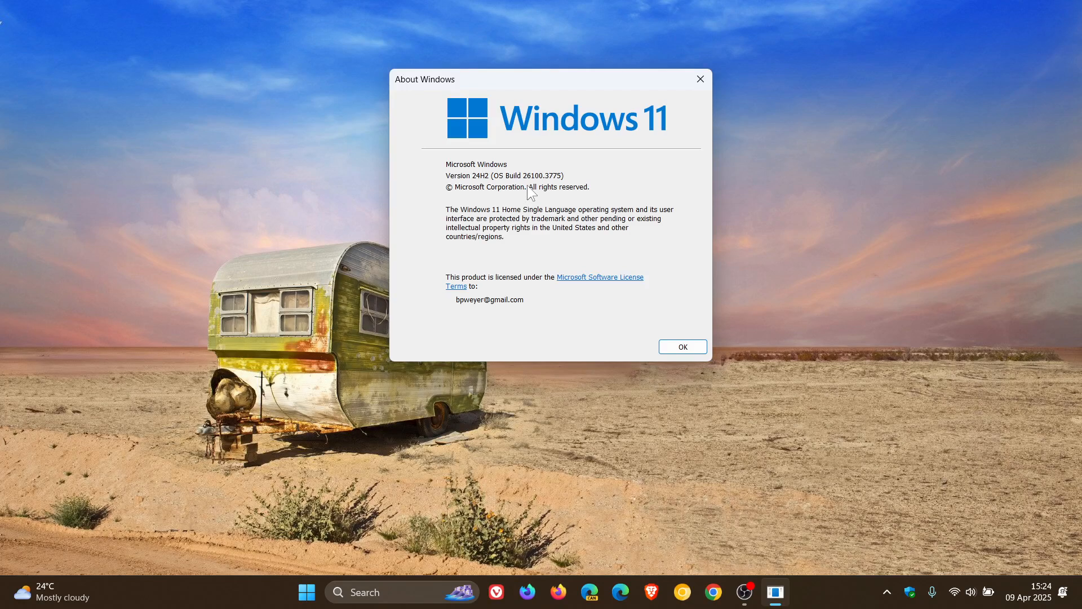
pyautogui.moveTo(636, 339)
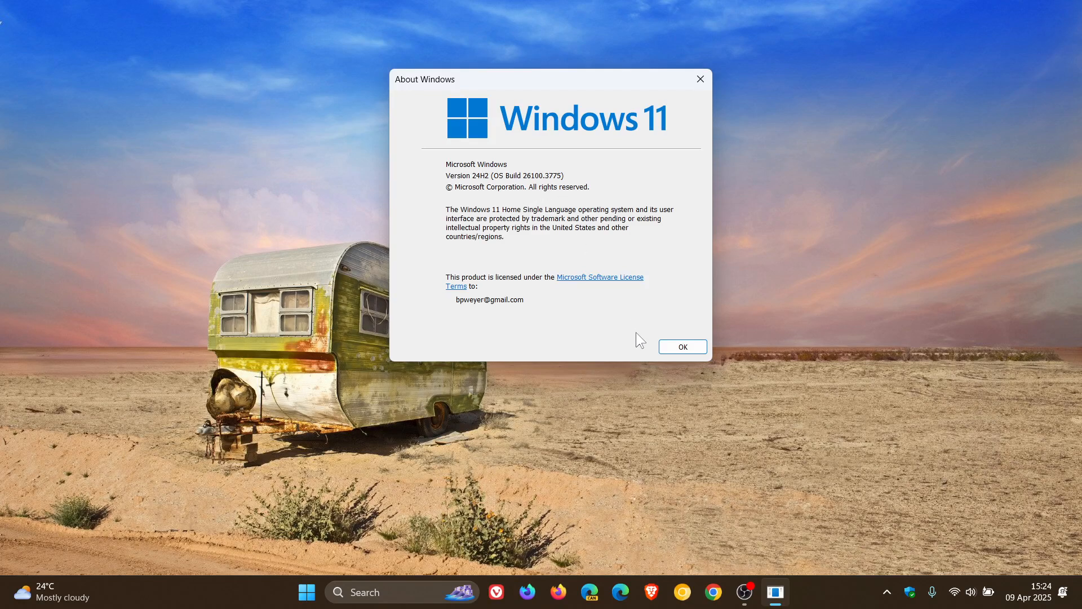
pyautogui.click(681, 346)
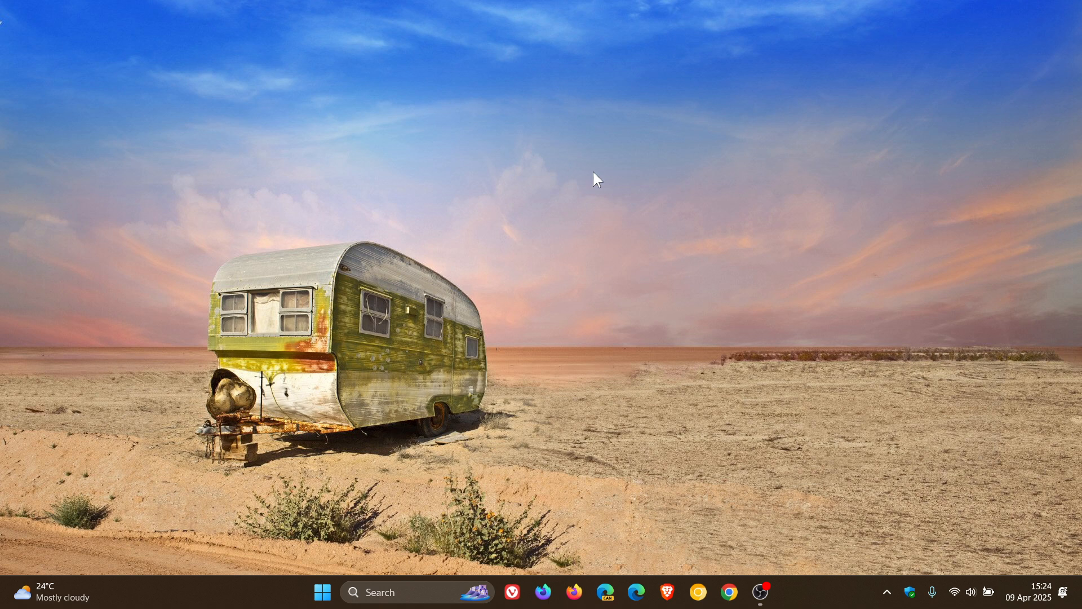